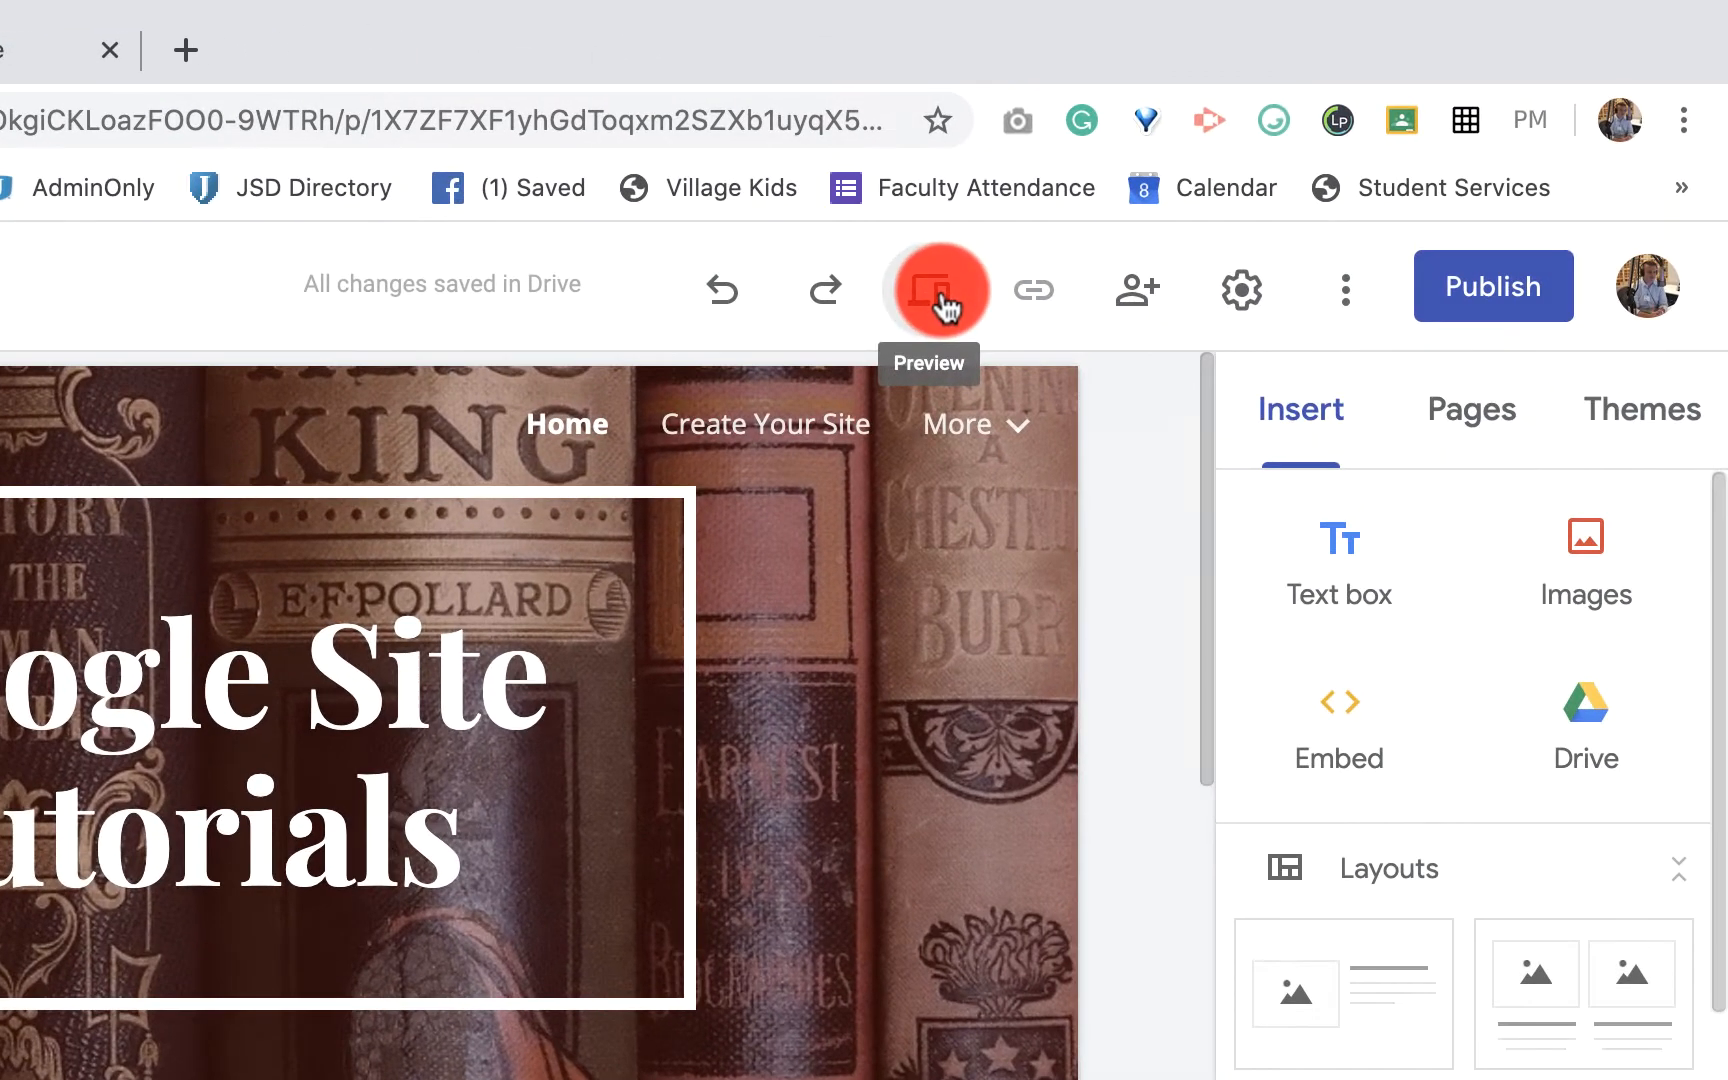
Preview the Google Site Tutorials site and scroll through its home page.
click(939, 290)
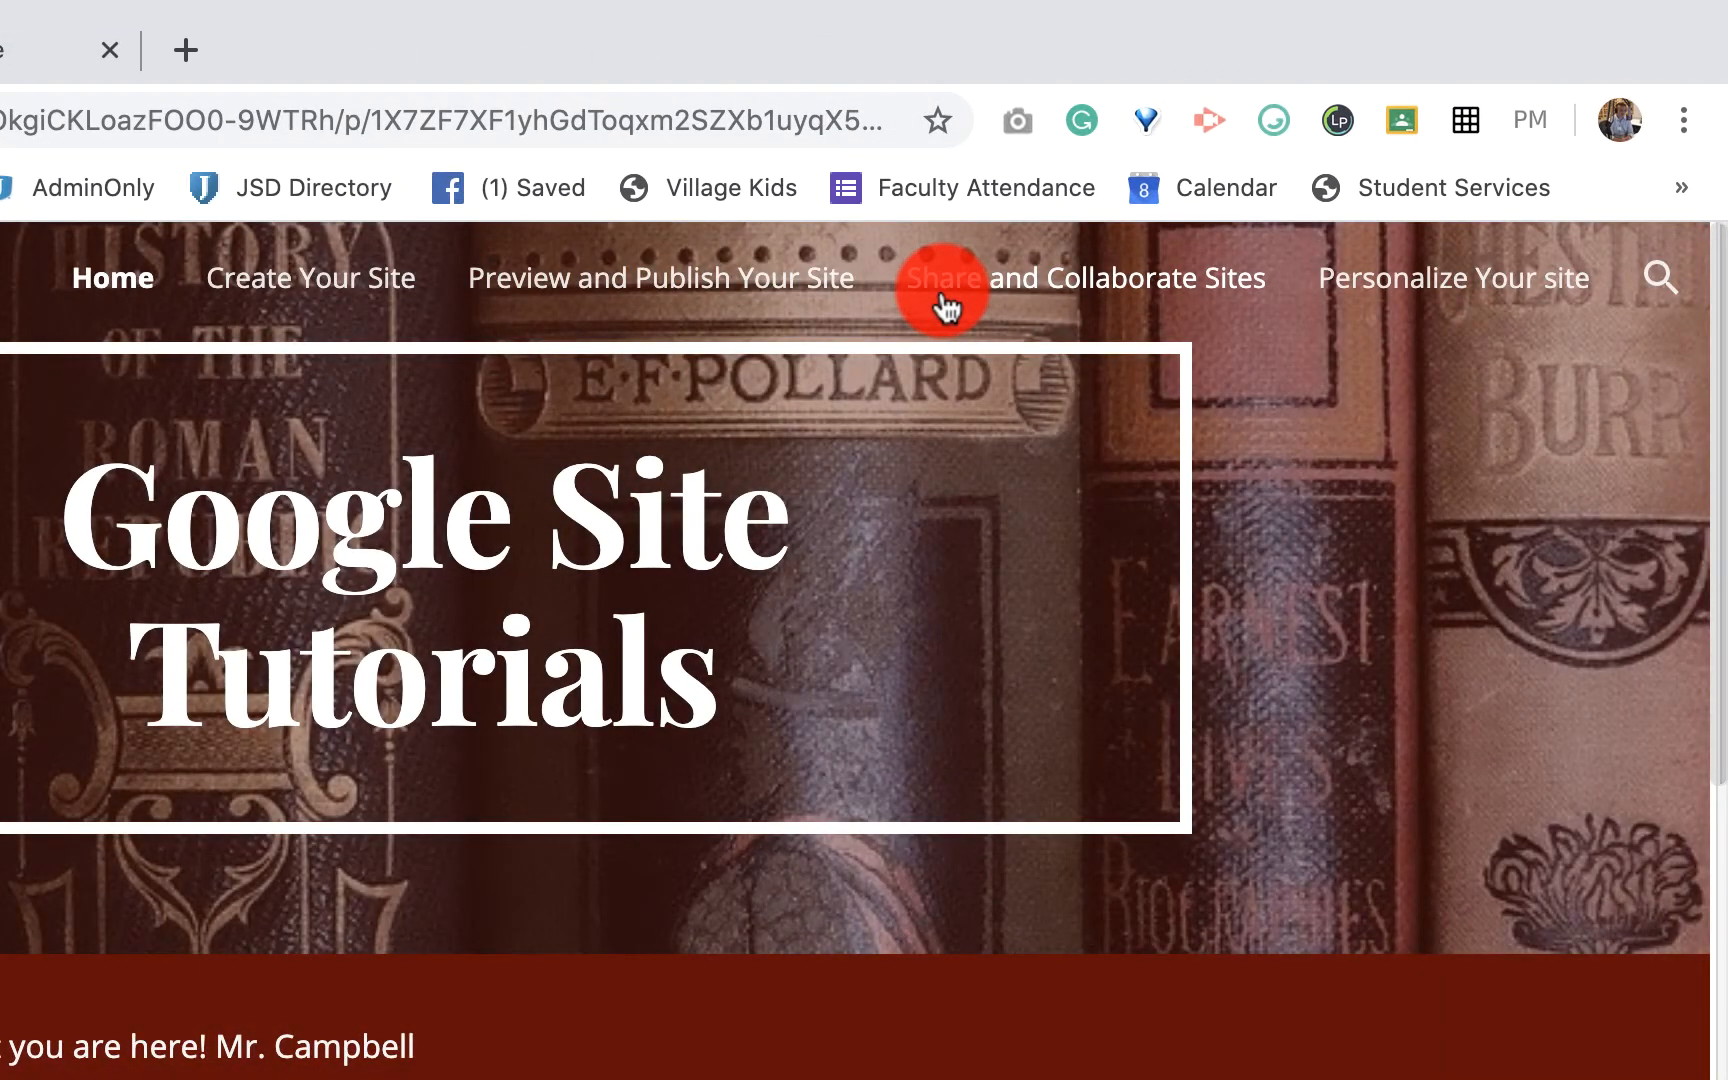
mouse_move(947, 300)
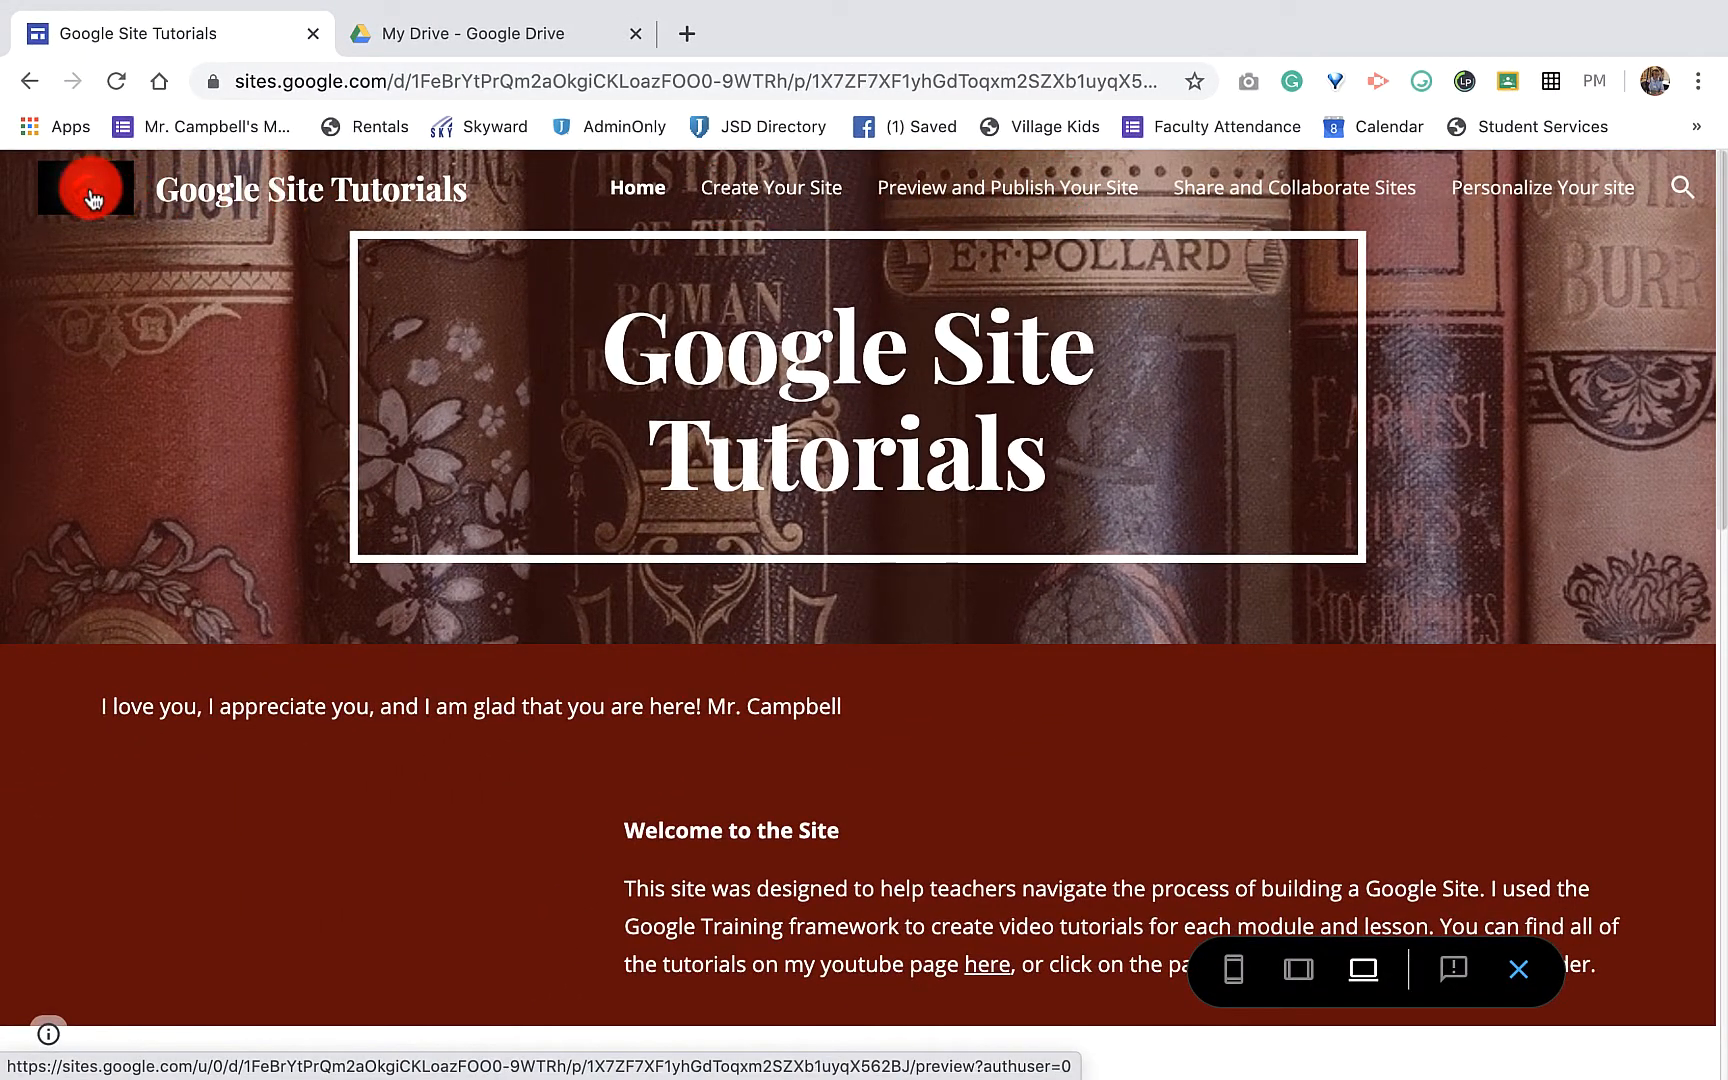
mouse_move(945, 401)
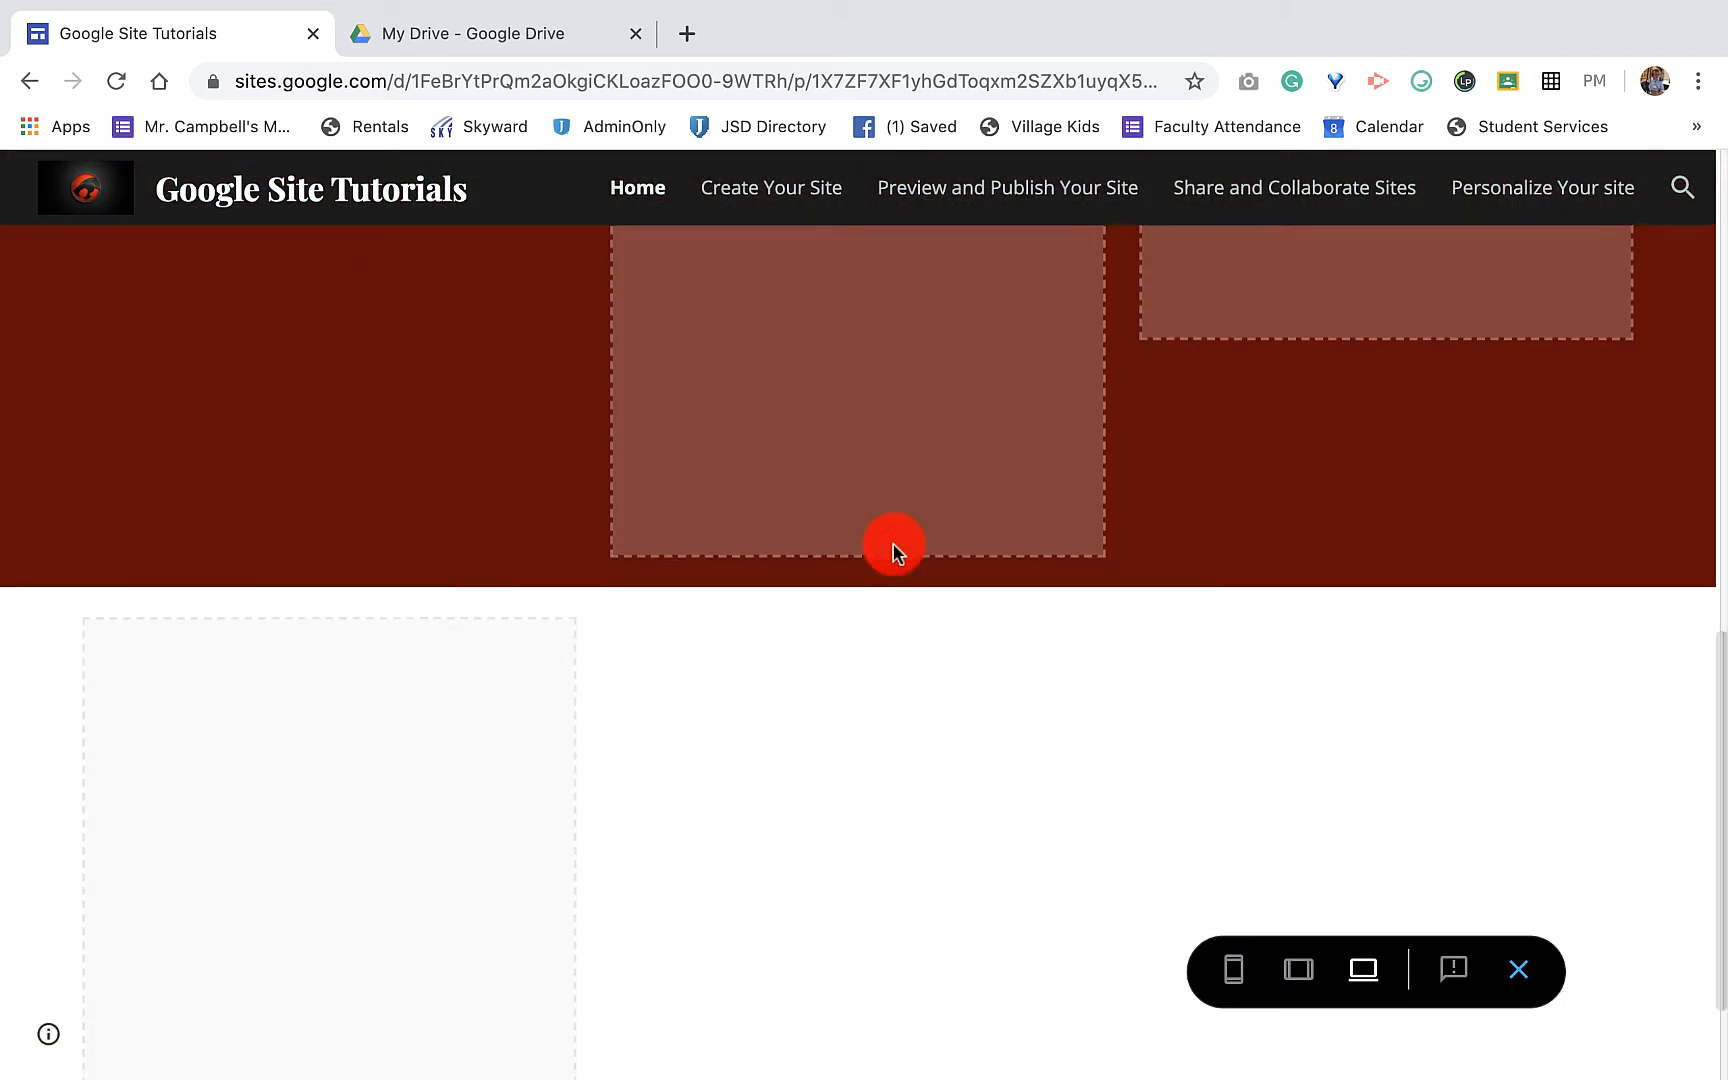
scroll(down, 3)
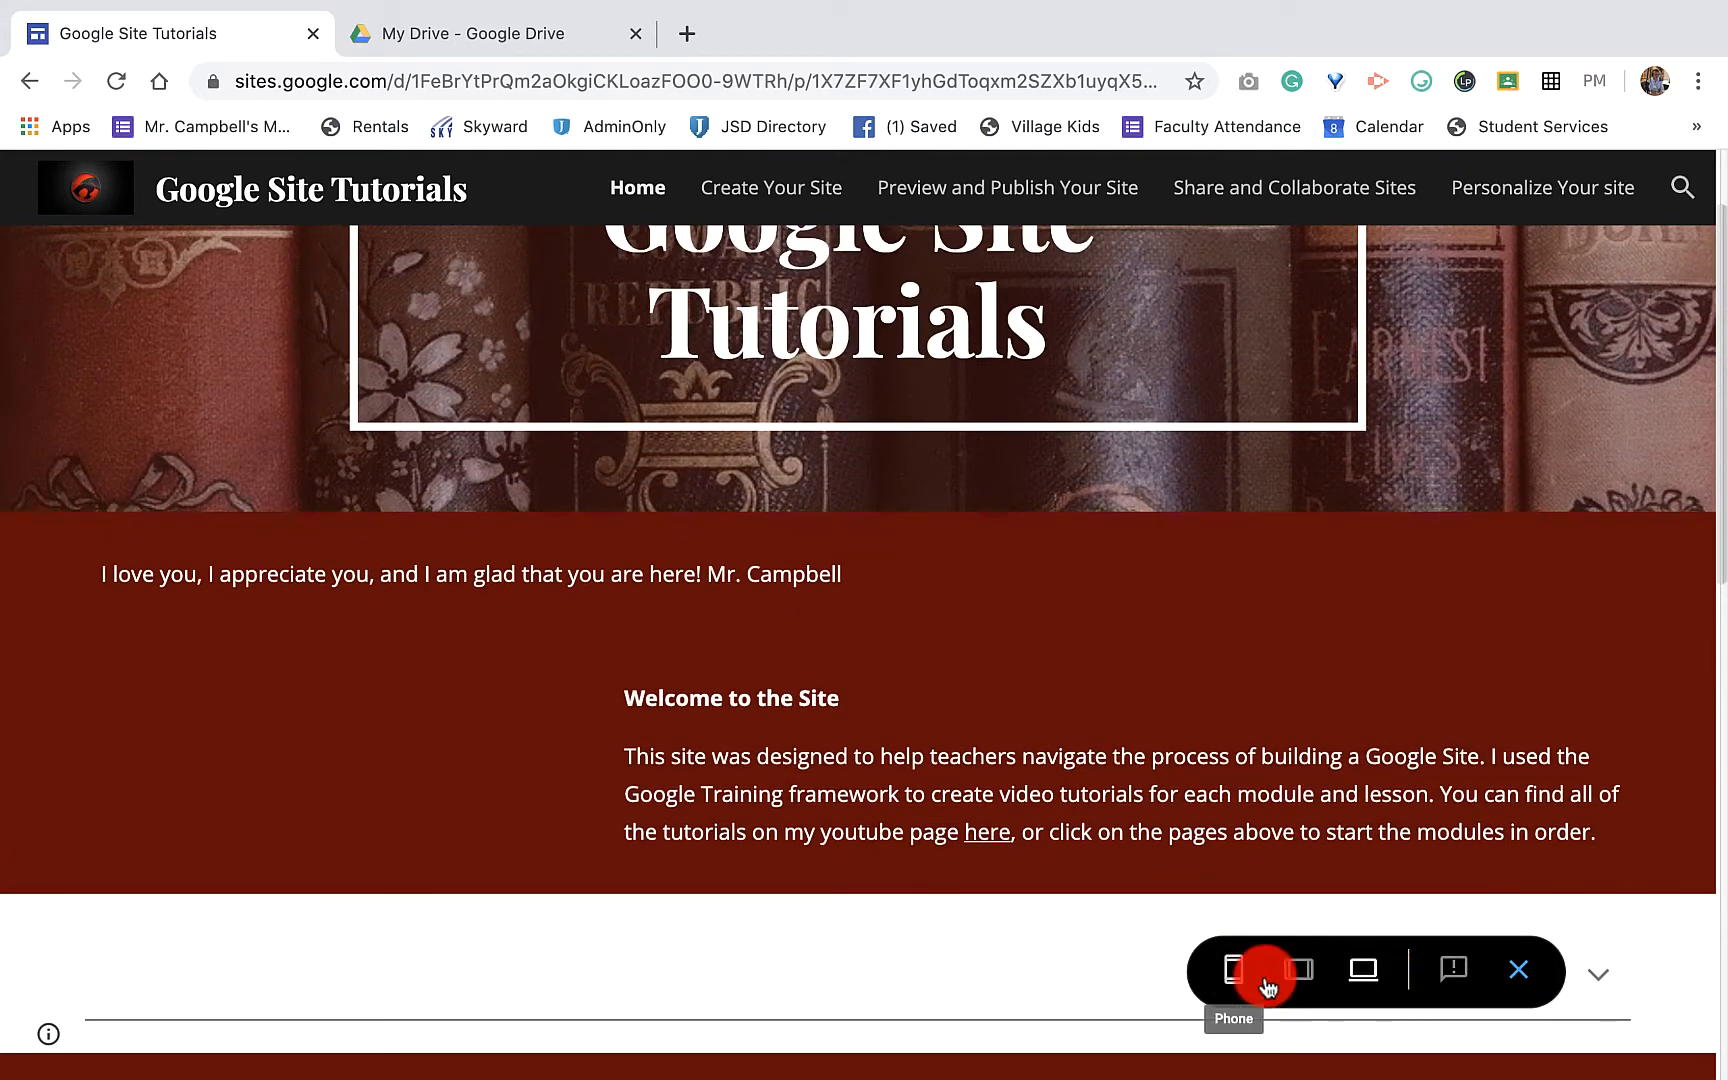
click(1363, 971)
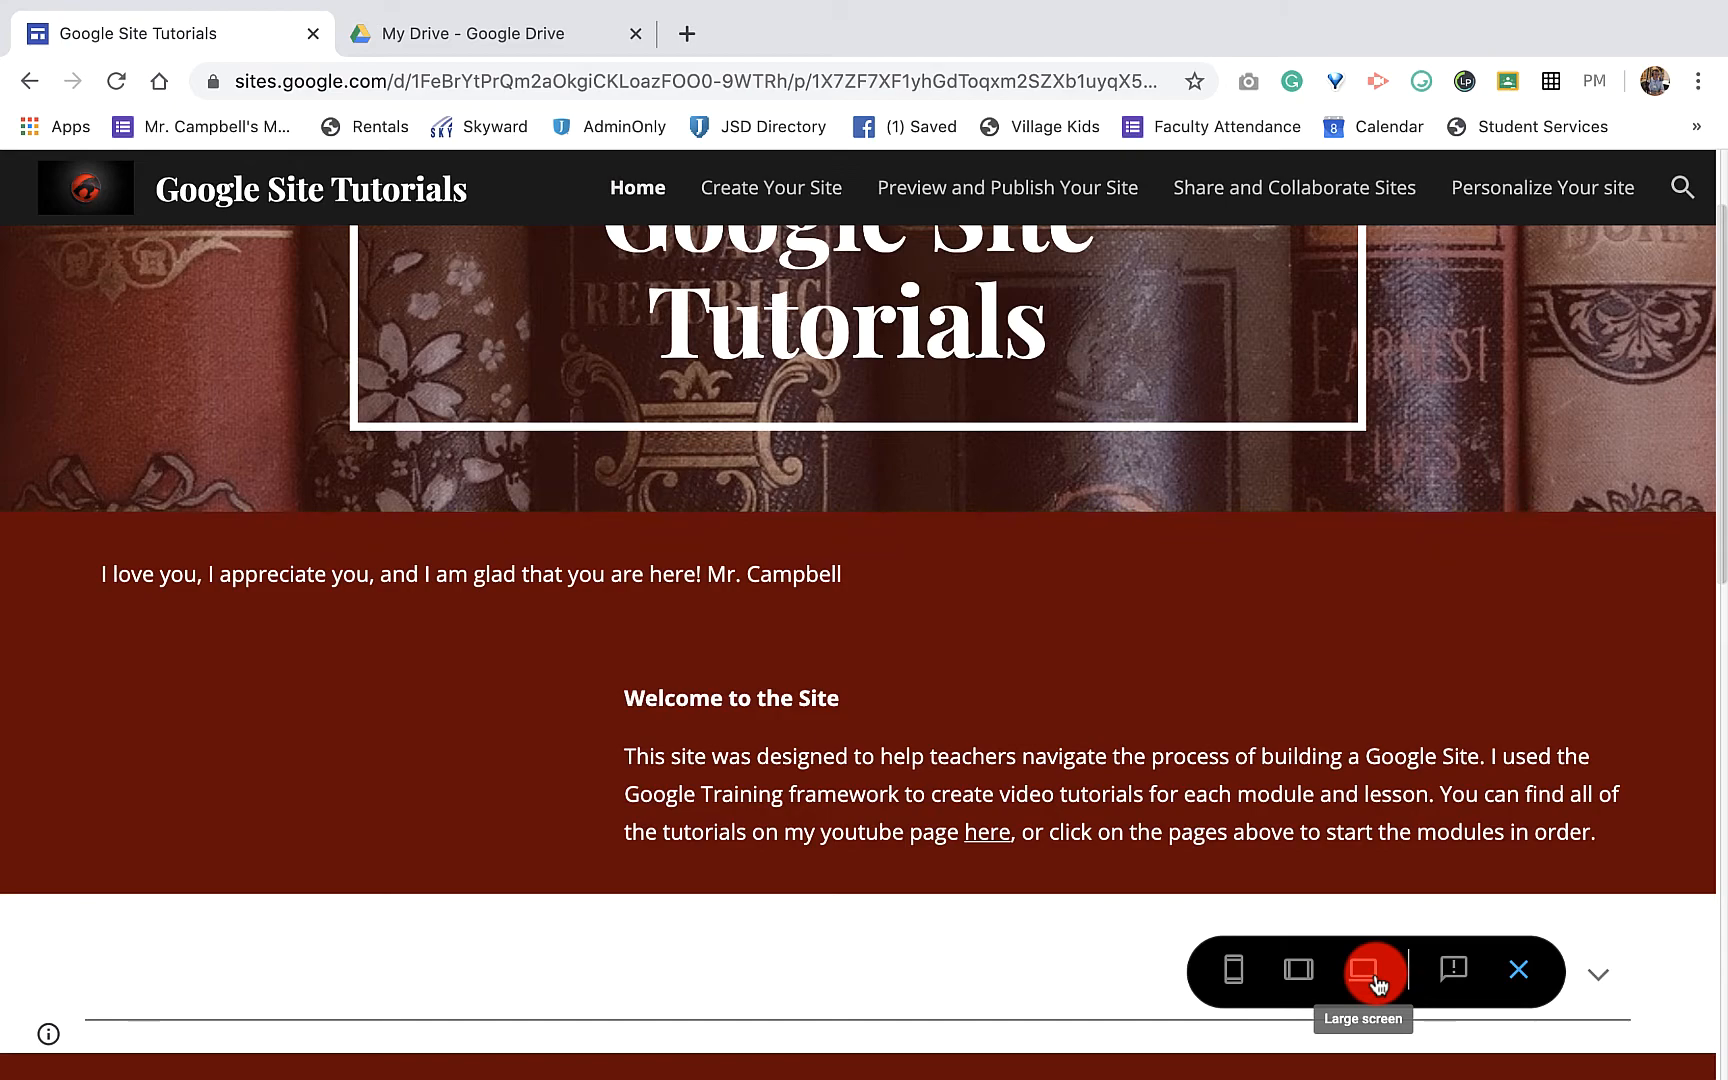
Switch the site preview from large screen to tablet size.
click(1373, 970)
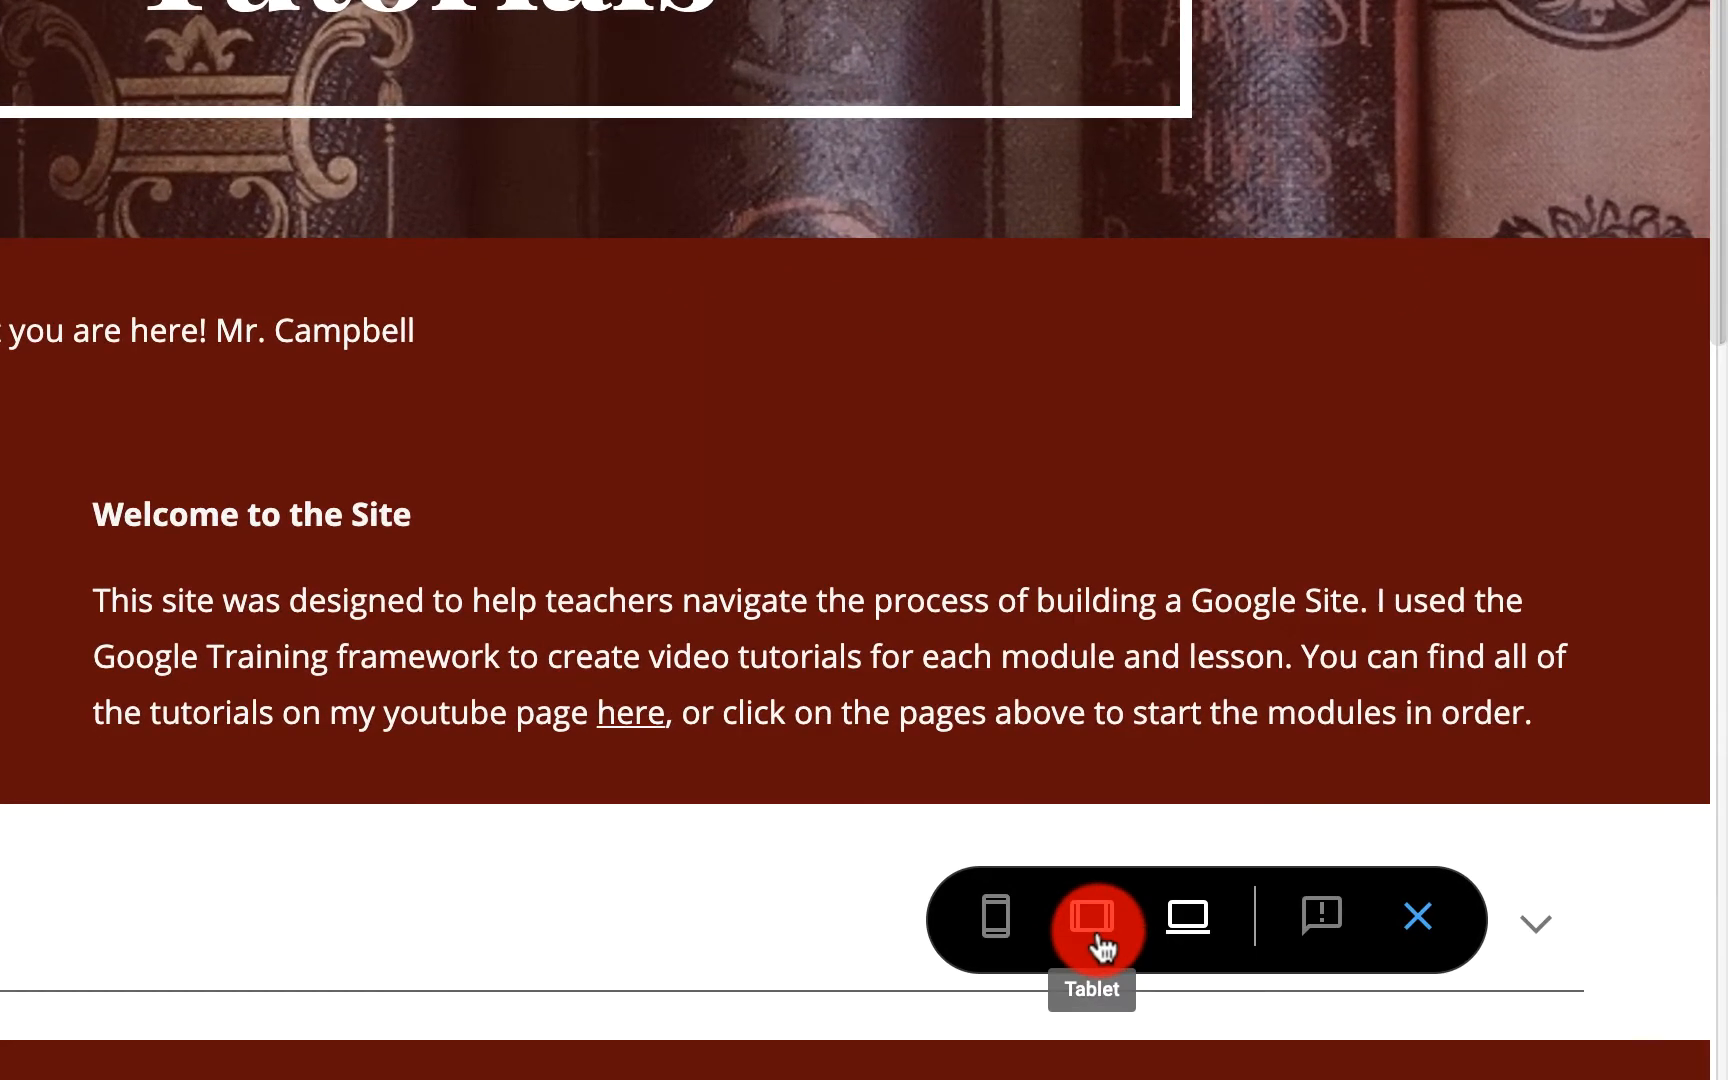
click(1091, 916)
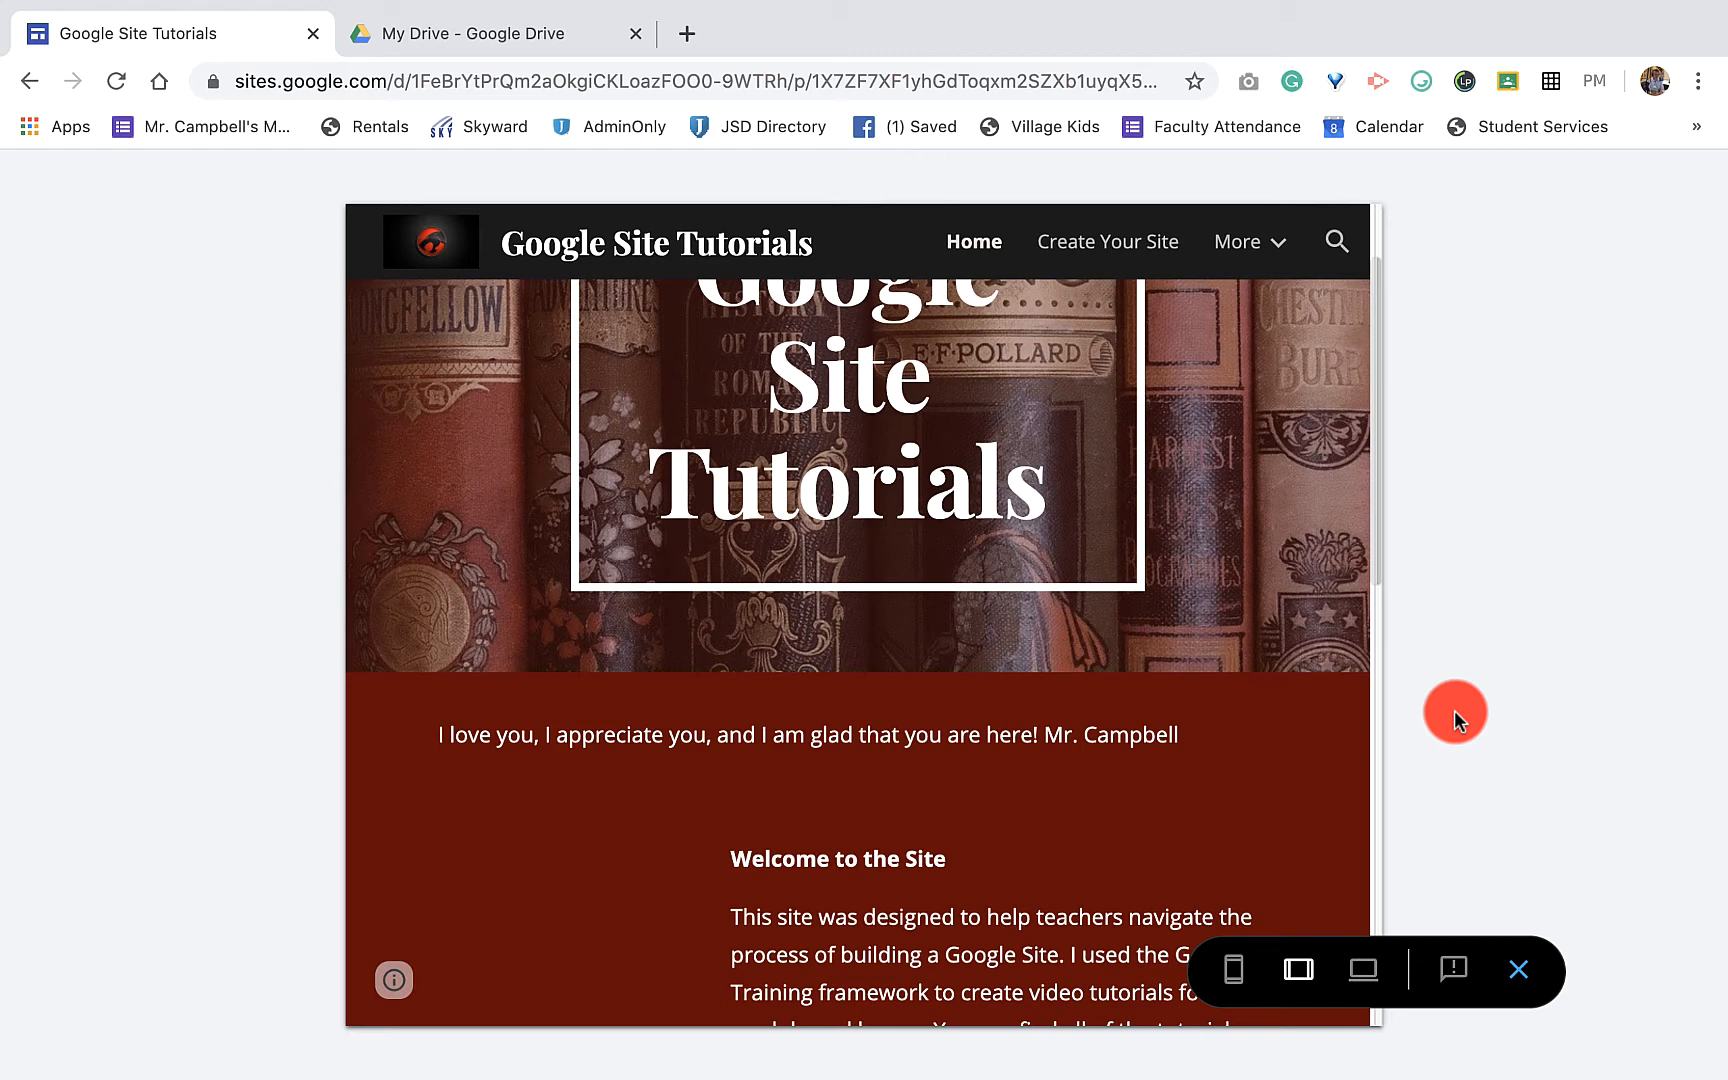
mouse_move(1429, 725)
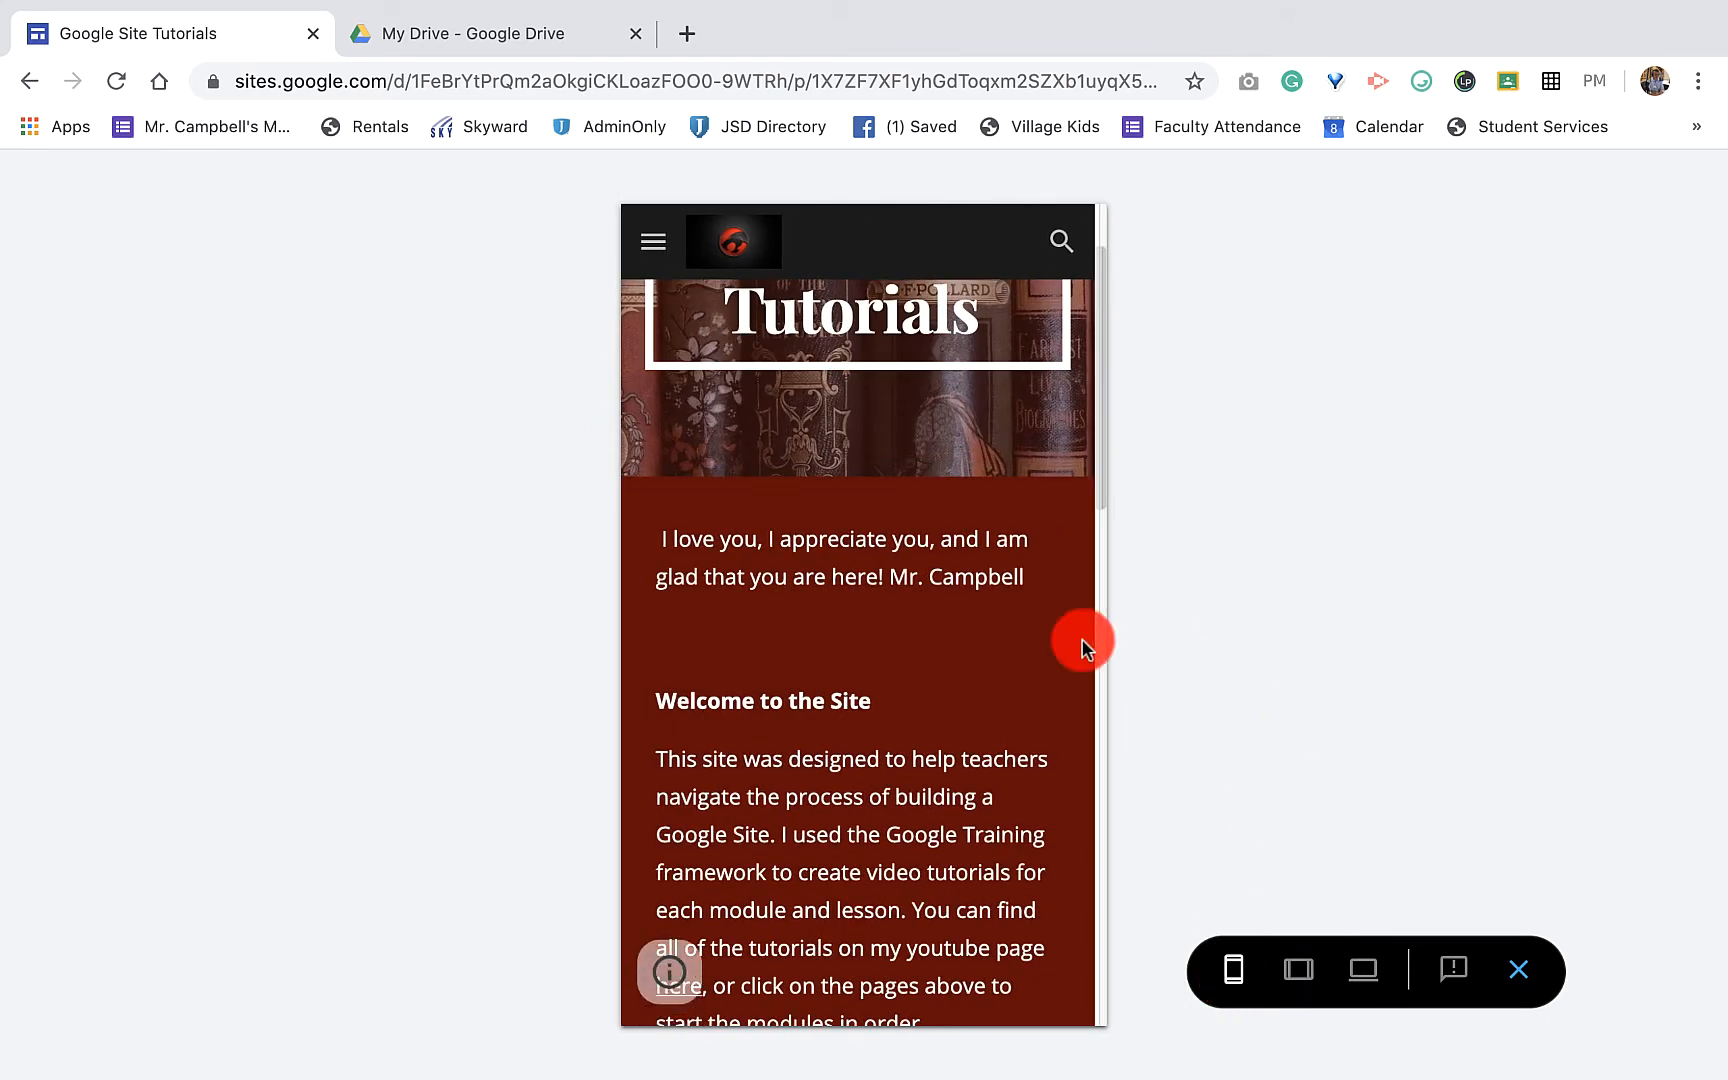
mouse_move(1253, 815)
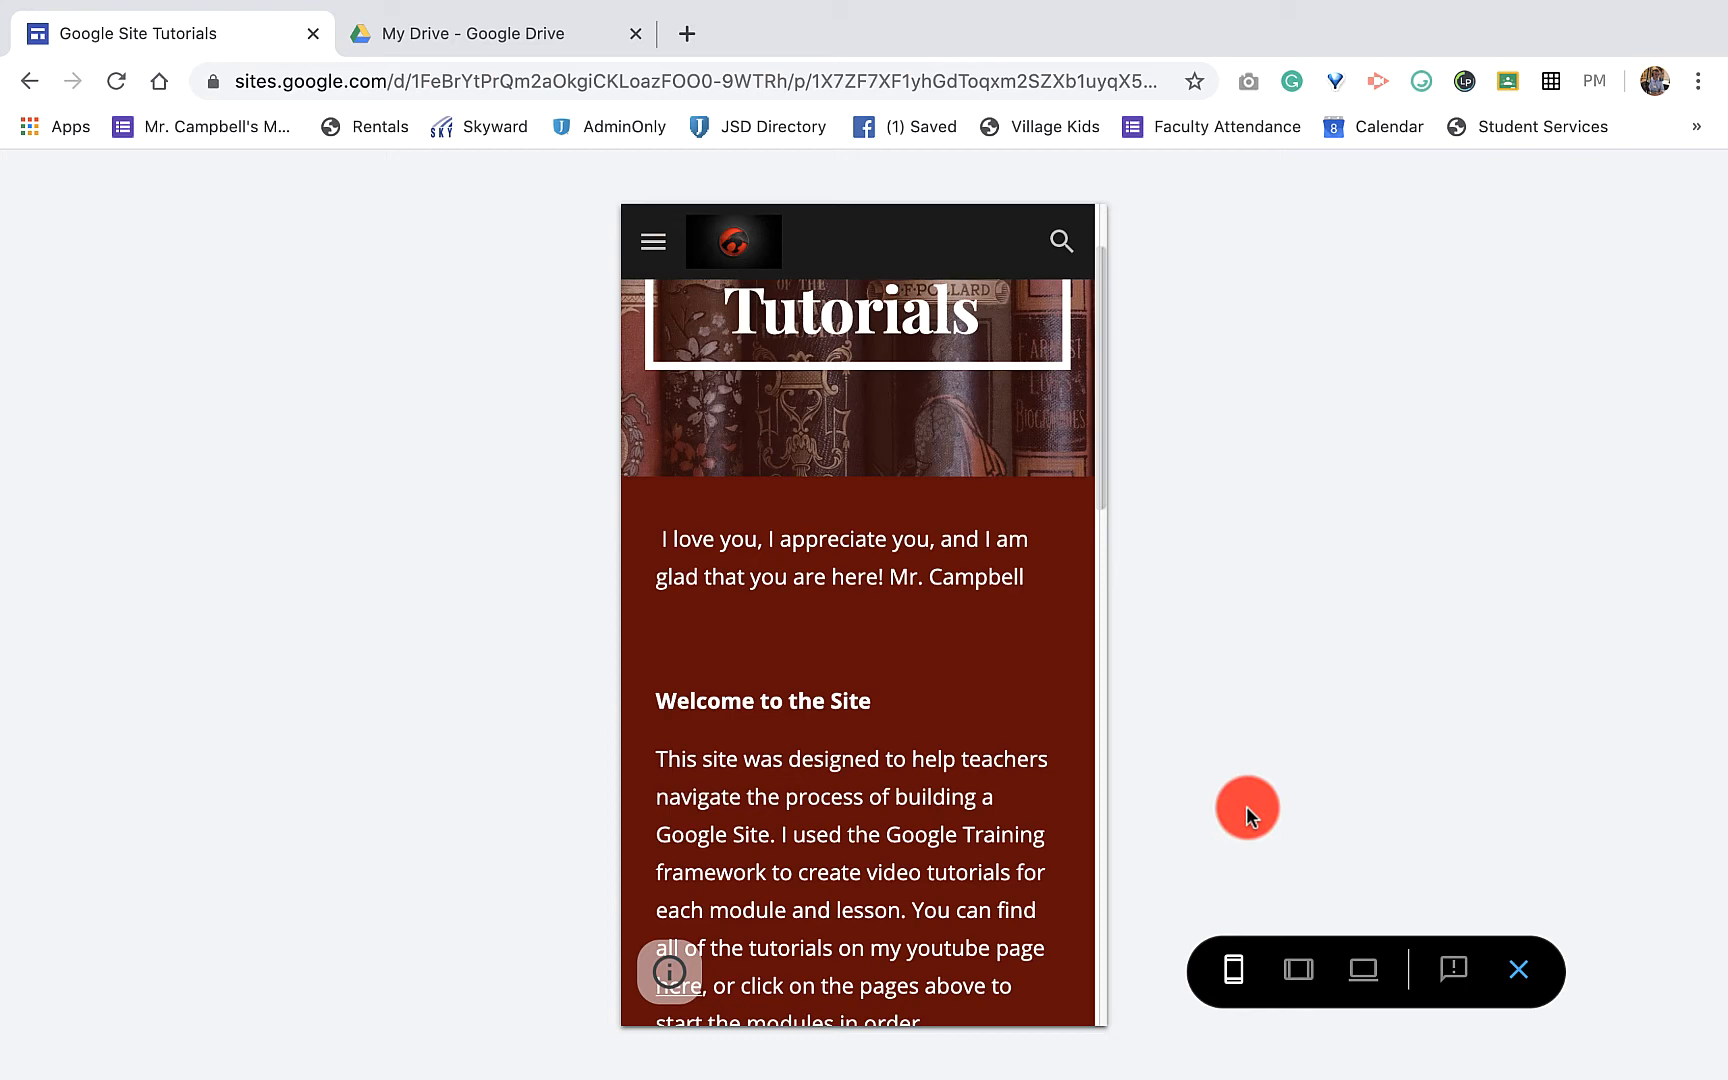
Toggle the preview from phone to tablet, large screen, then tablet again.
click(1363, 969)
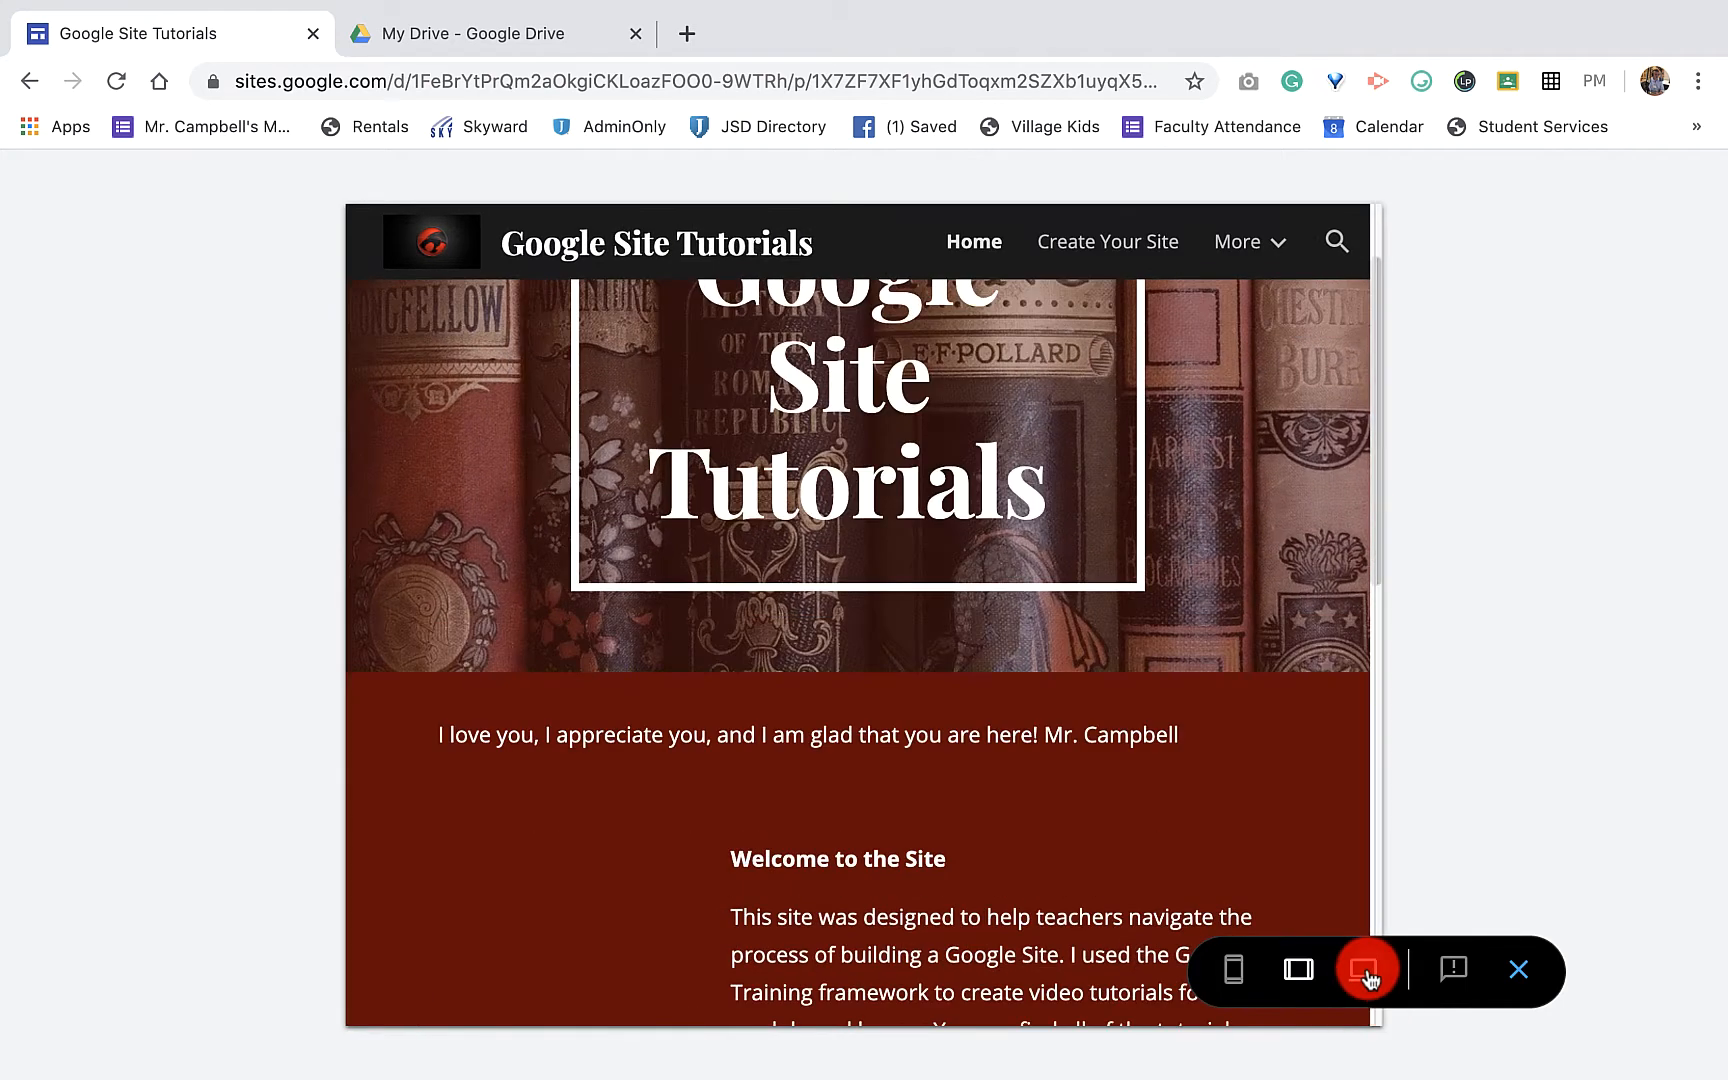
click(1365, 970)
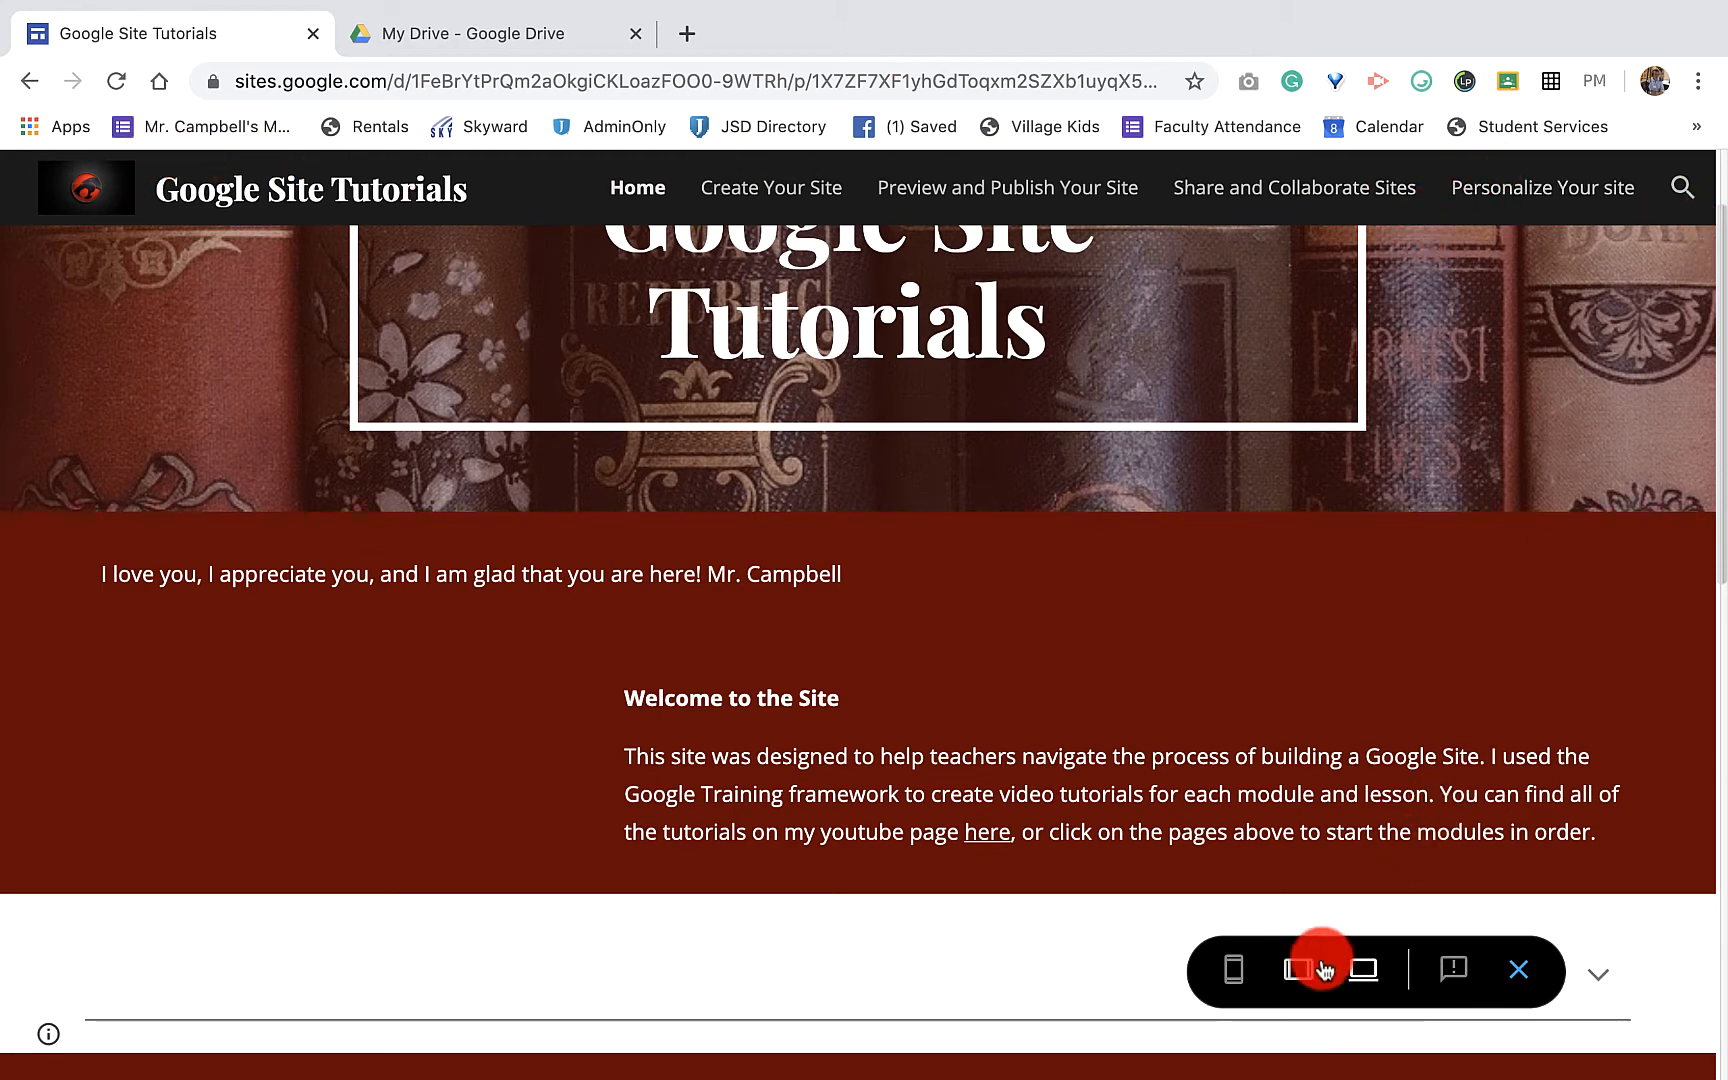
click(1300, 970)
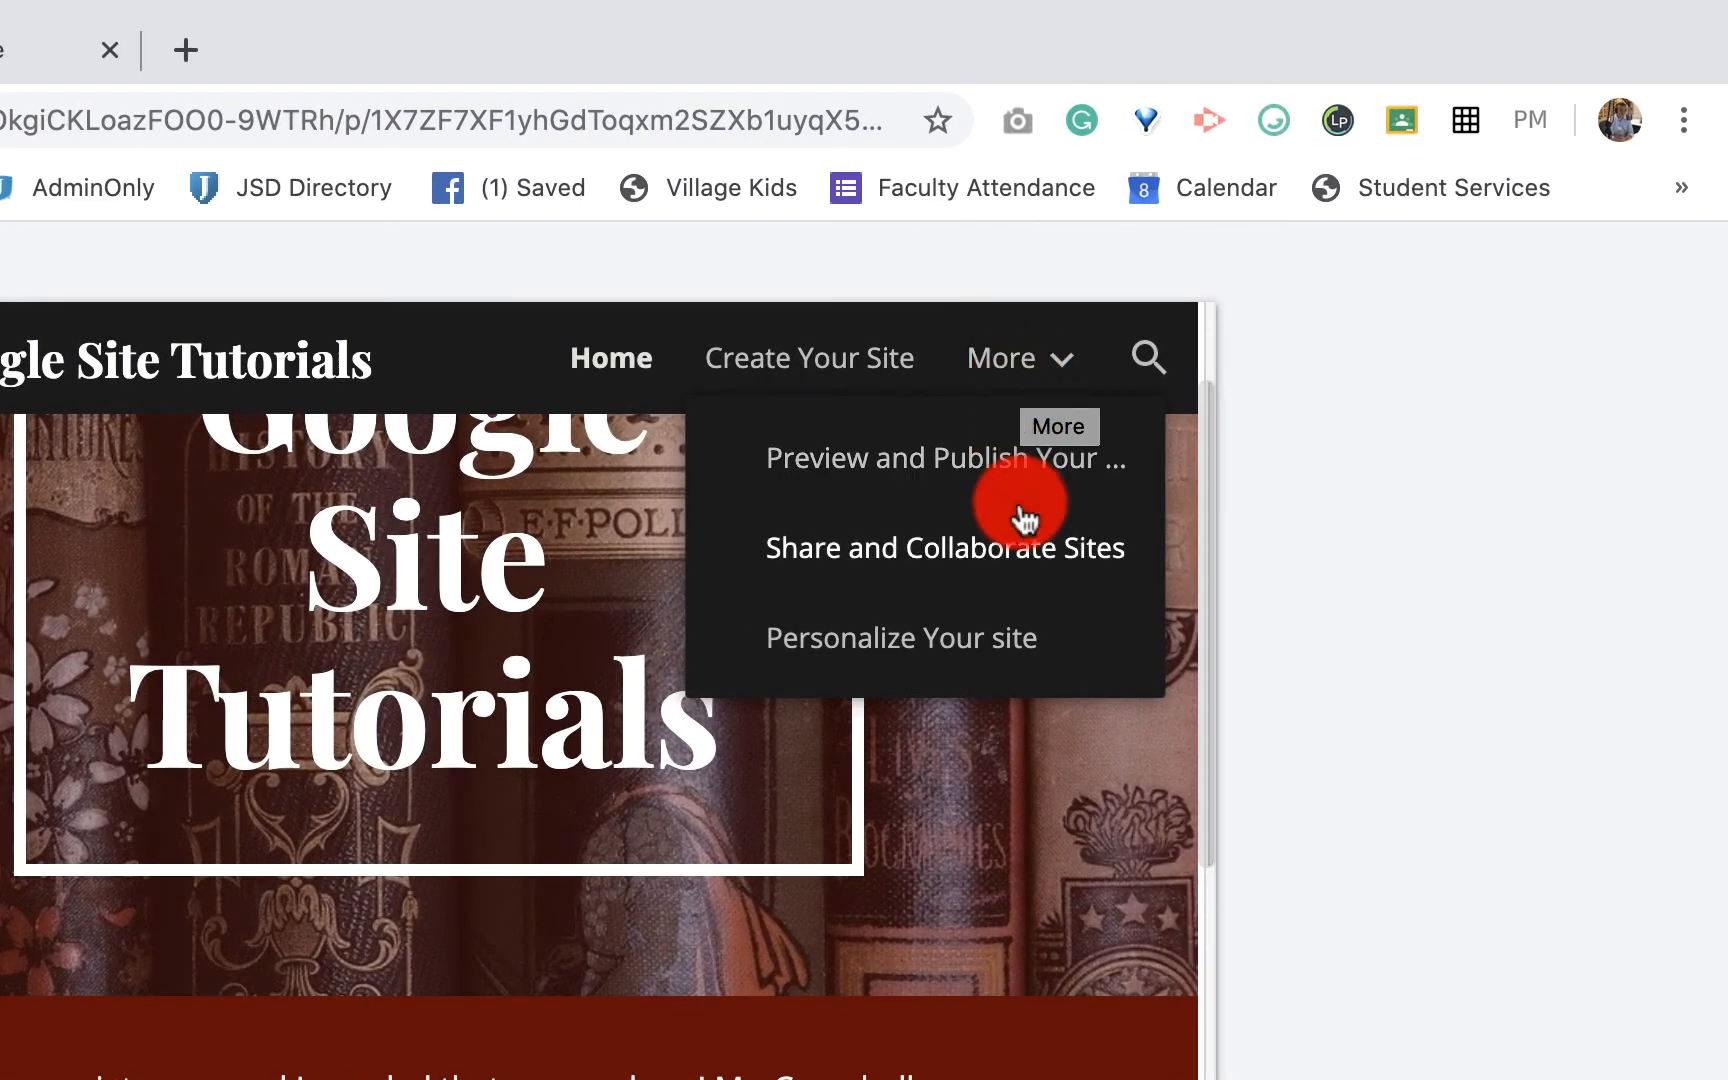
At phone size, open the sidebar listing all five pages, then close it.
click(1020, 358)
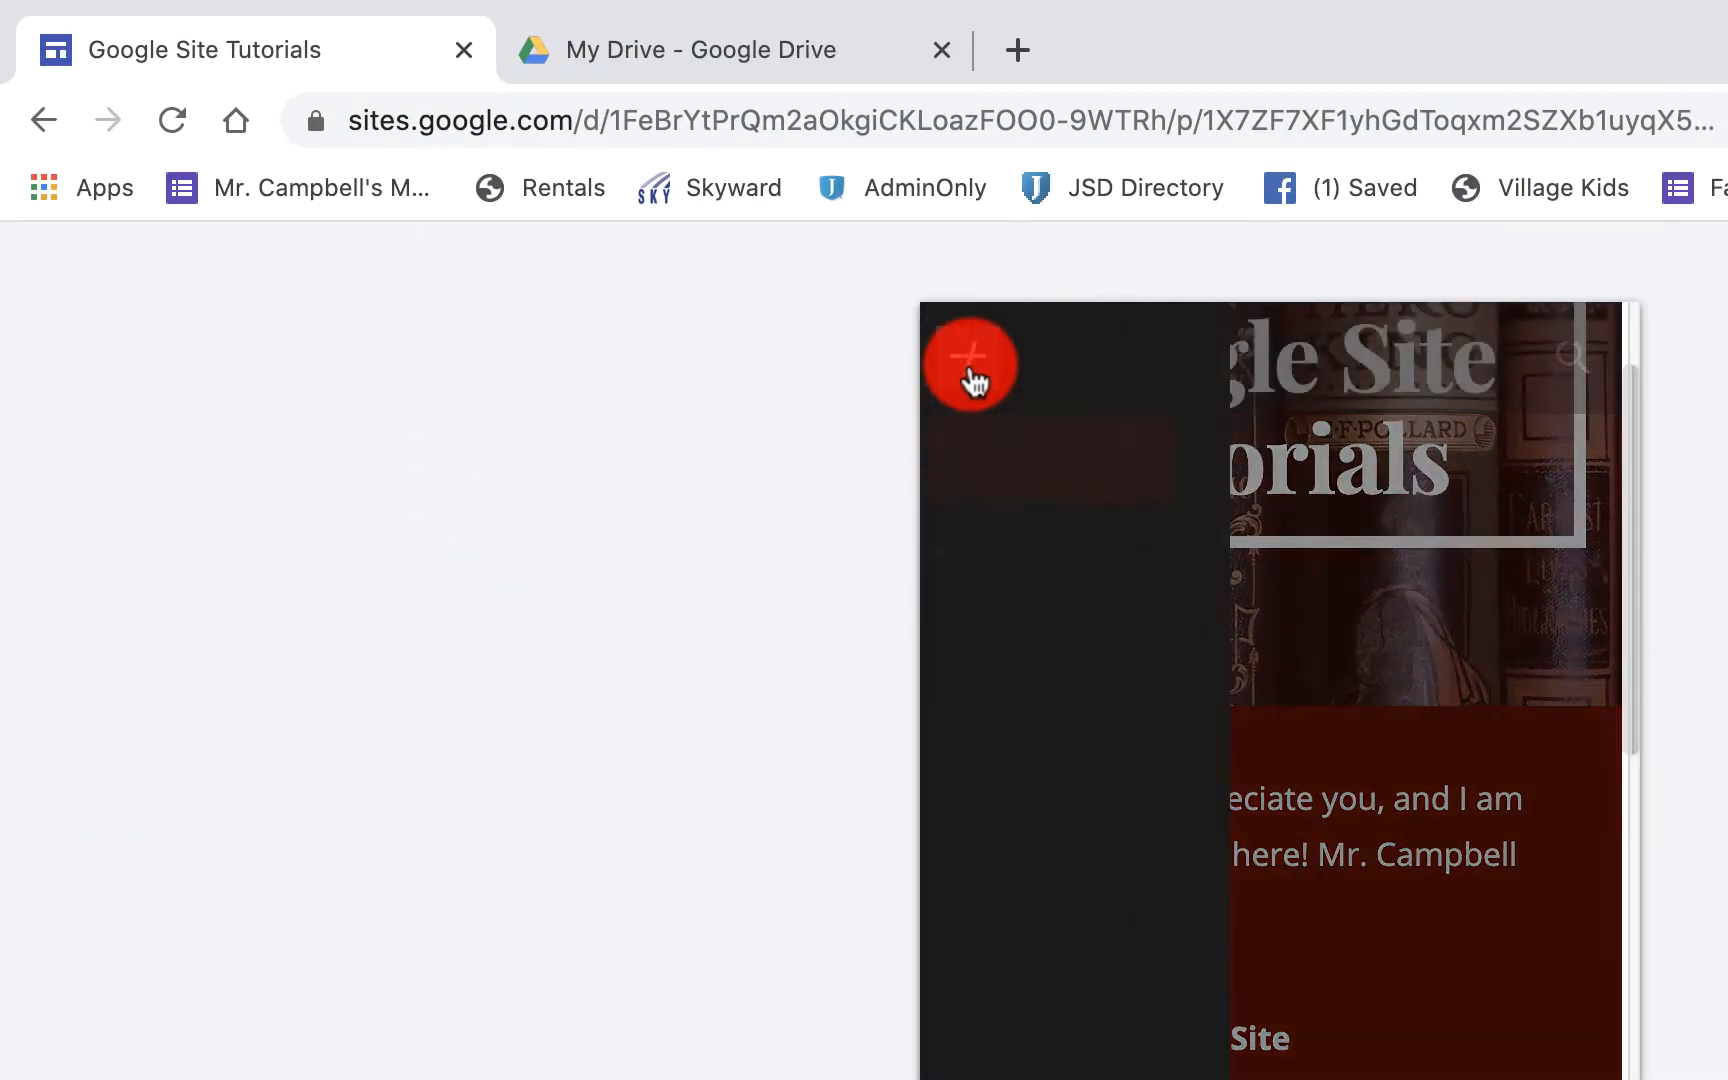
click(971, 363)
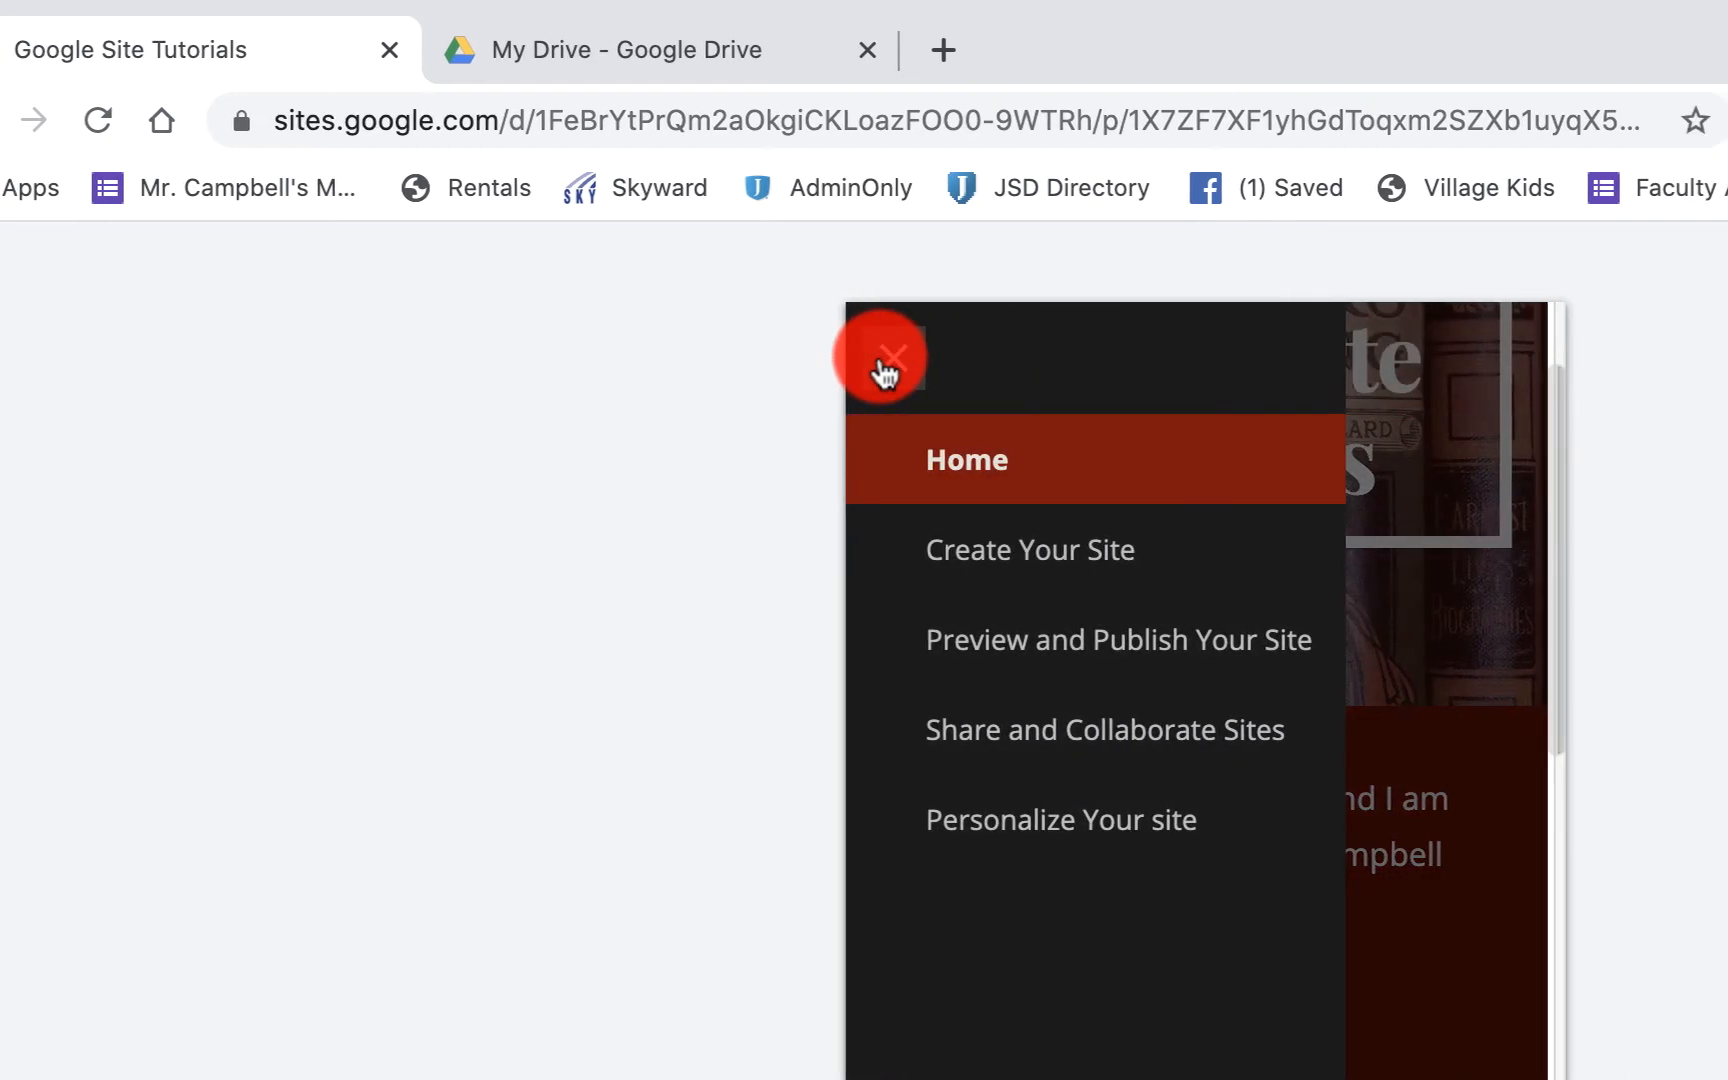
click(885, 360)
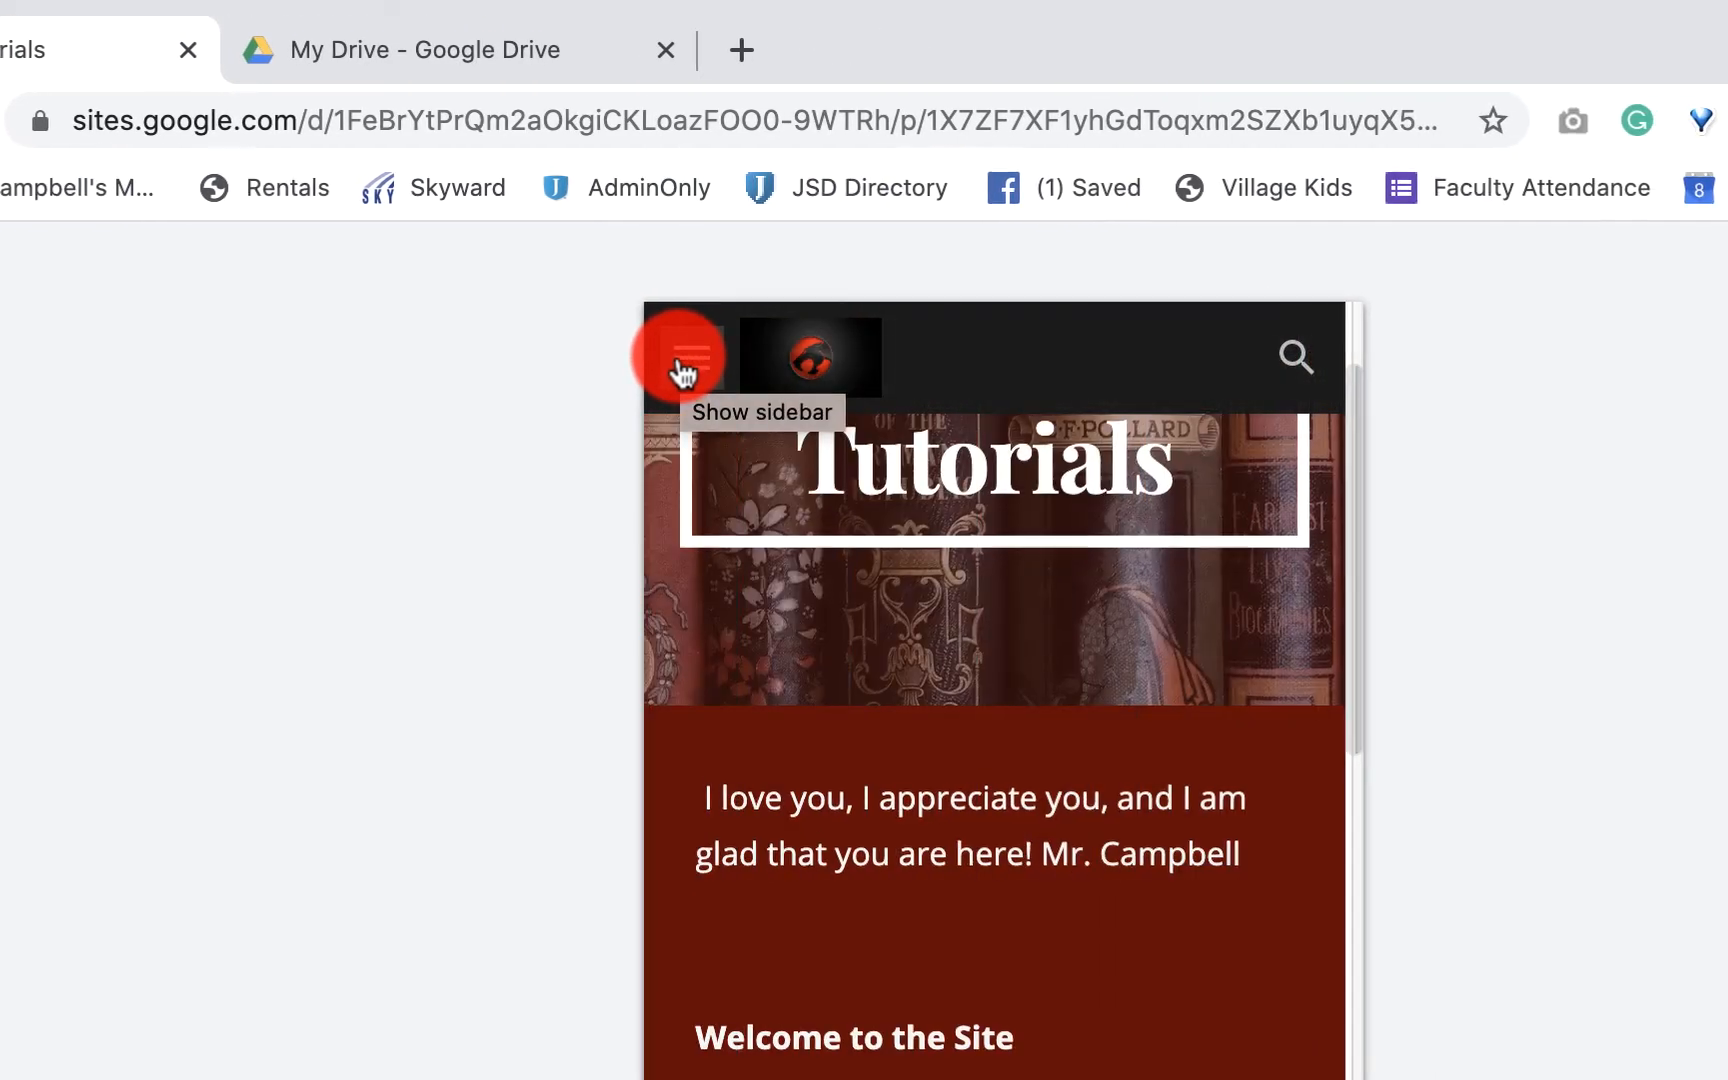